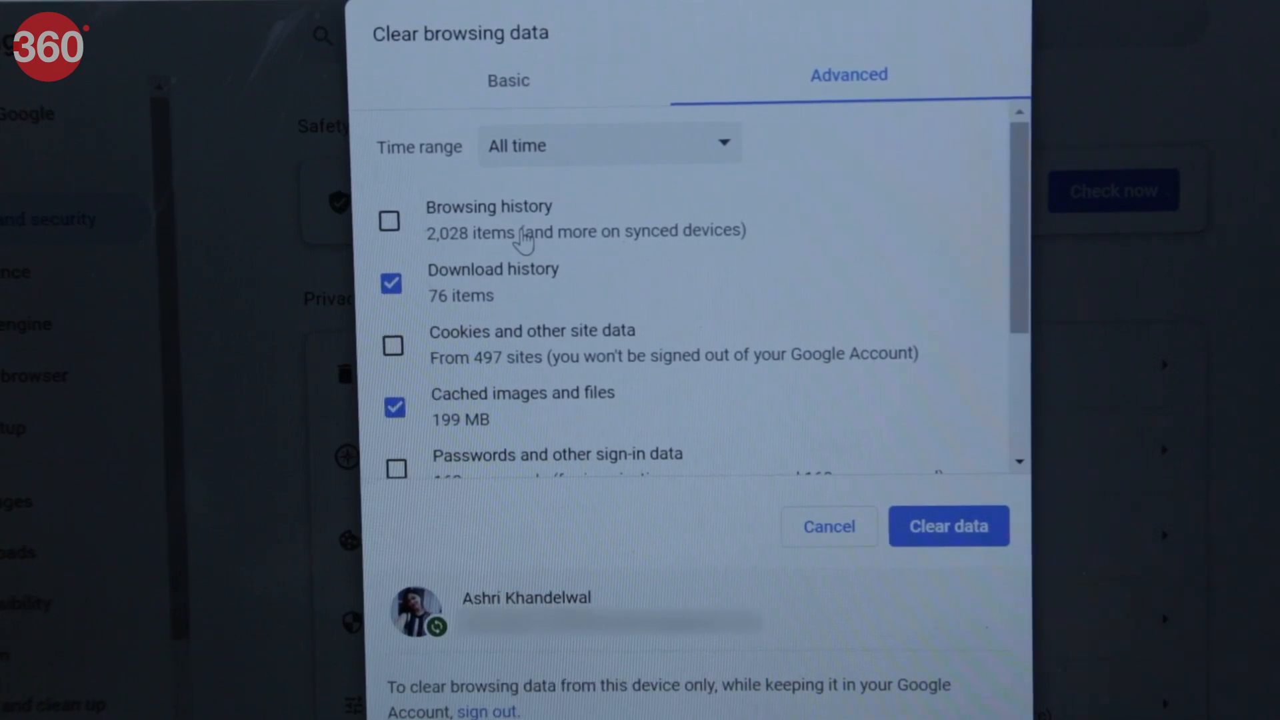
Clear all-time browsing history, download history and cached images, keeping cookies
click(391, 220)
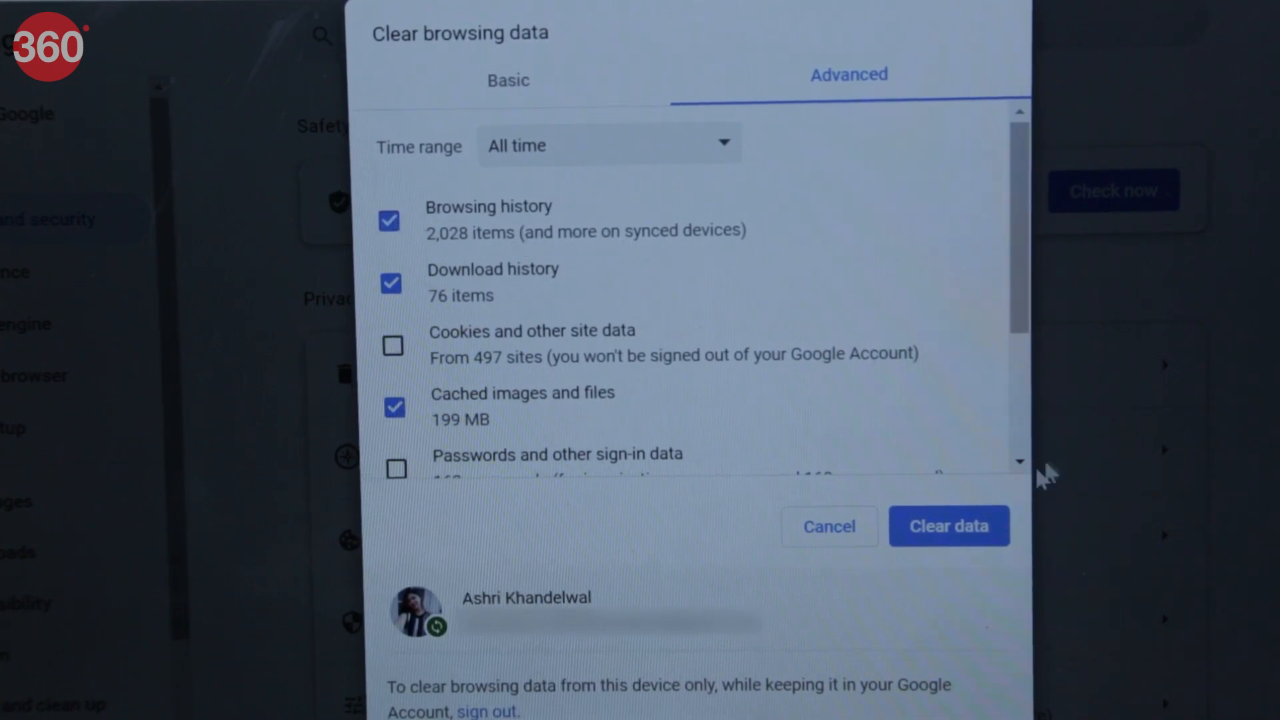
click(949, 525)
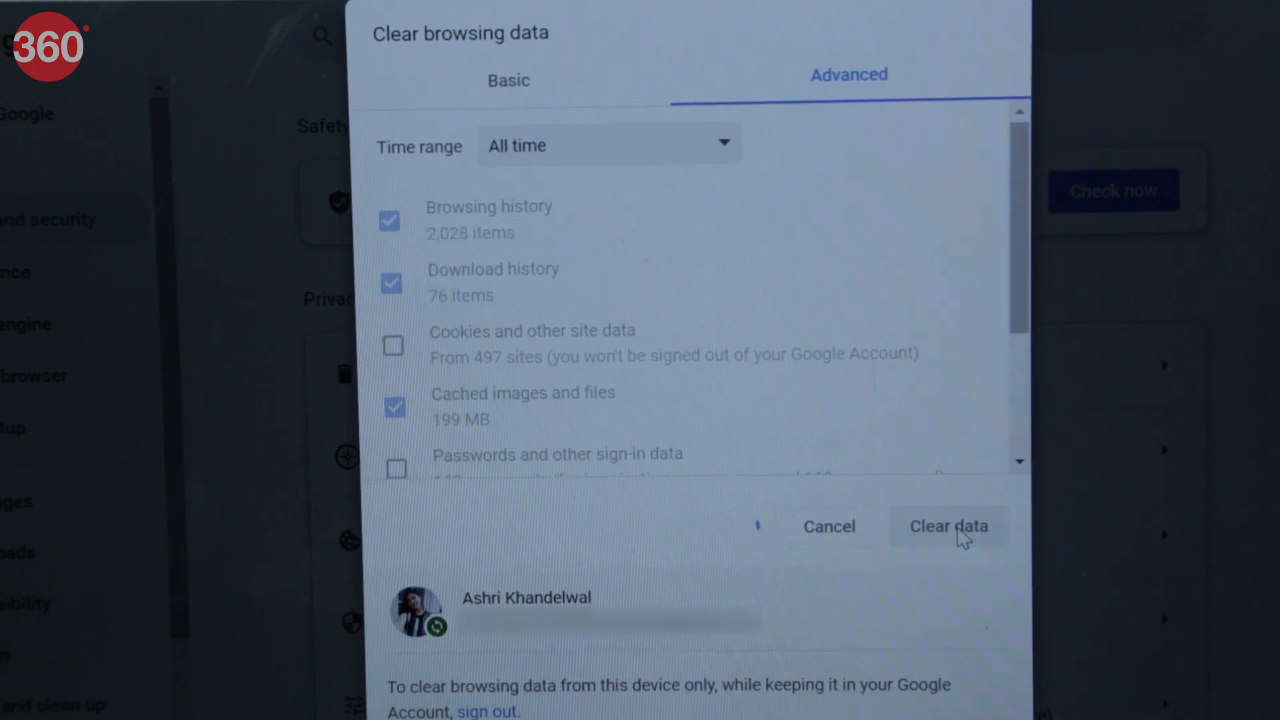
click(949, 526)
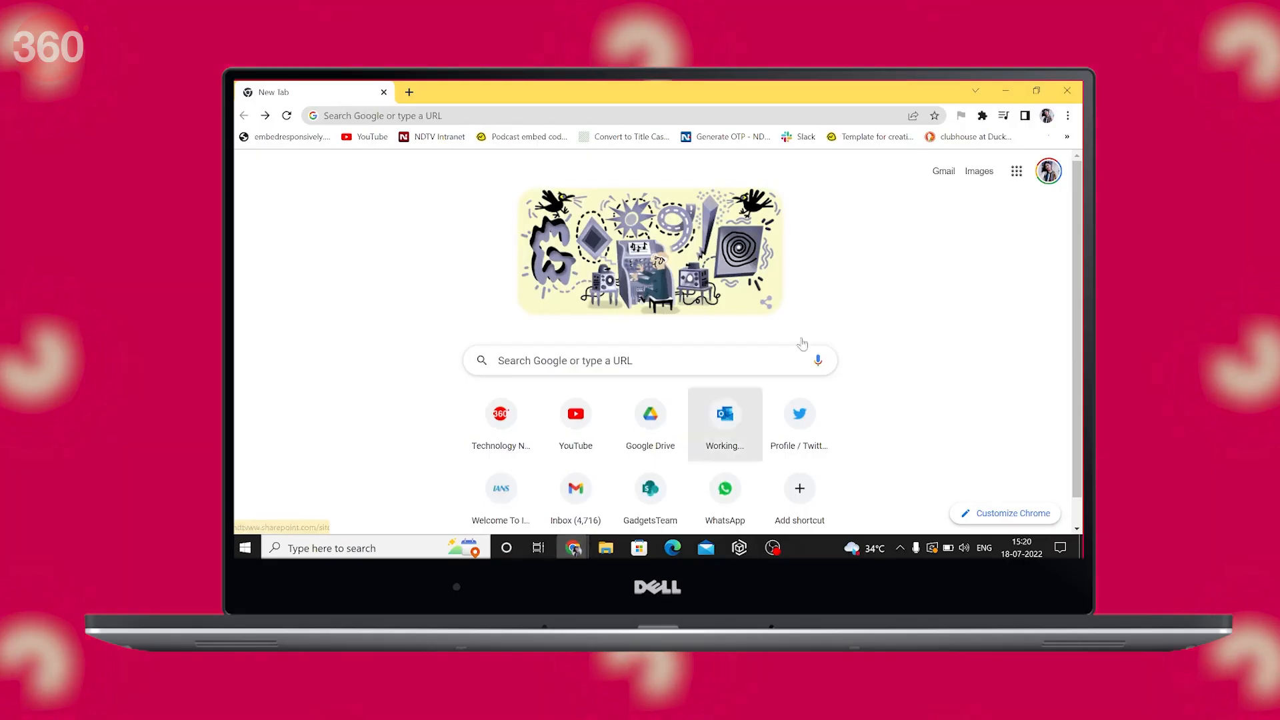
Reach Clear browsing data from the three-dot menu's More tools
click(1068, 115)
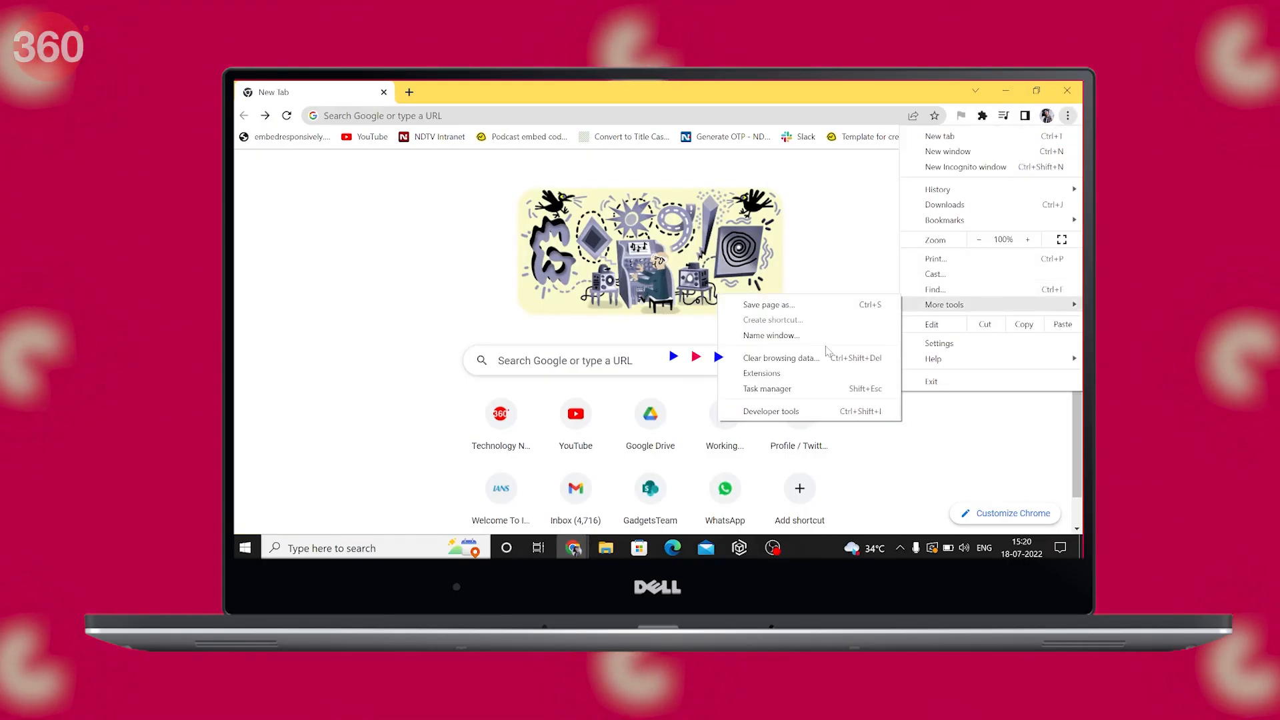
click(780, 357)
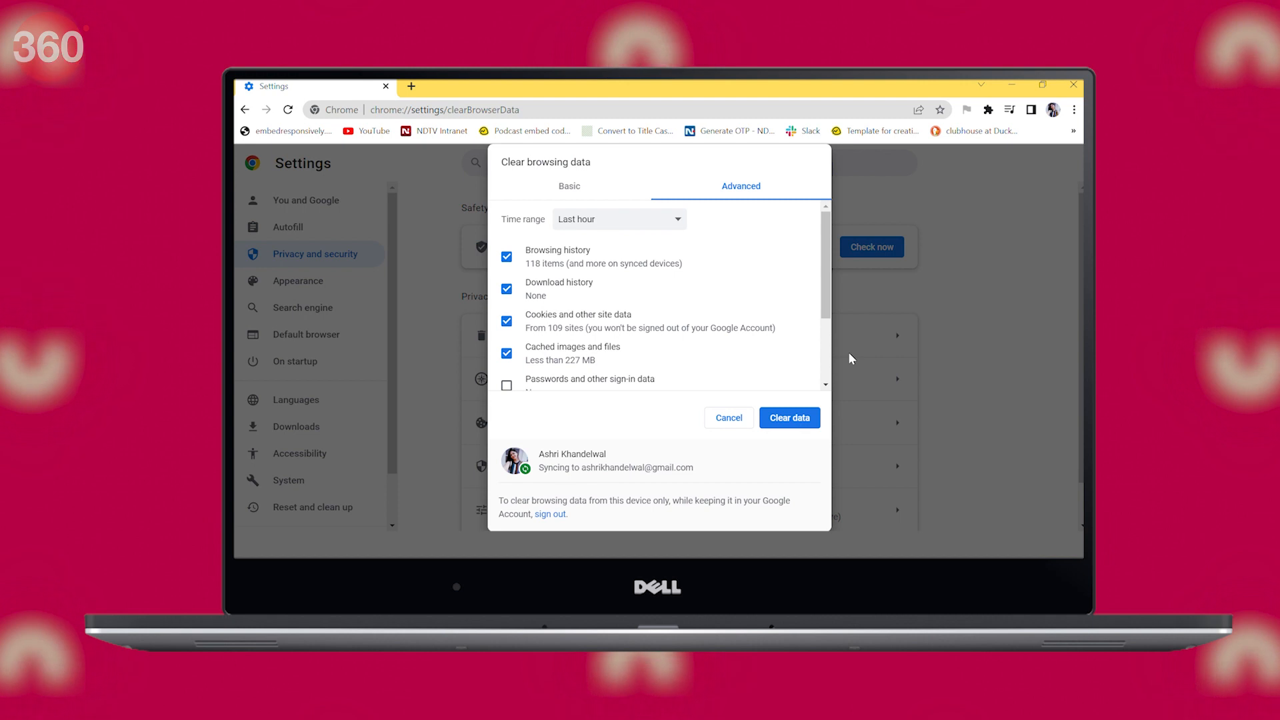
mouse_move(615, 390)
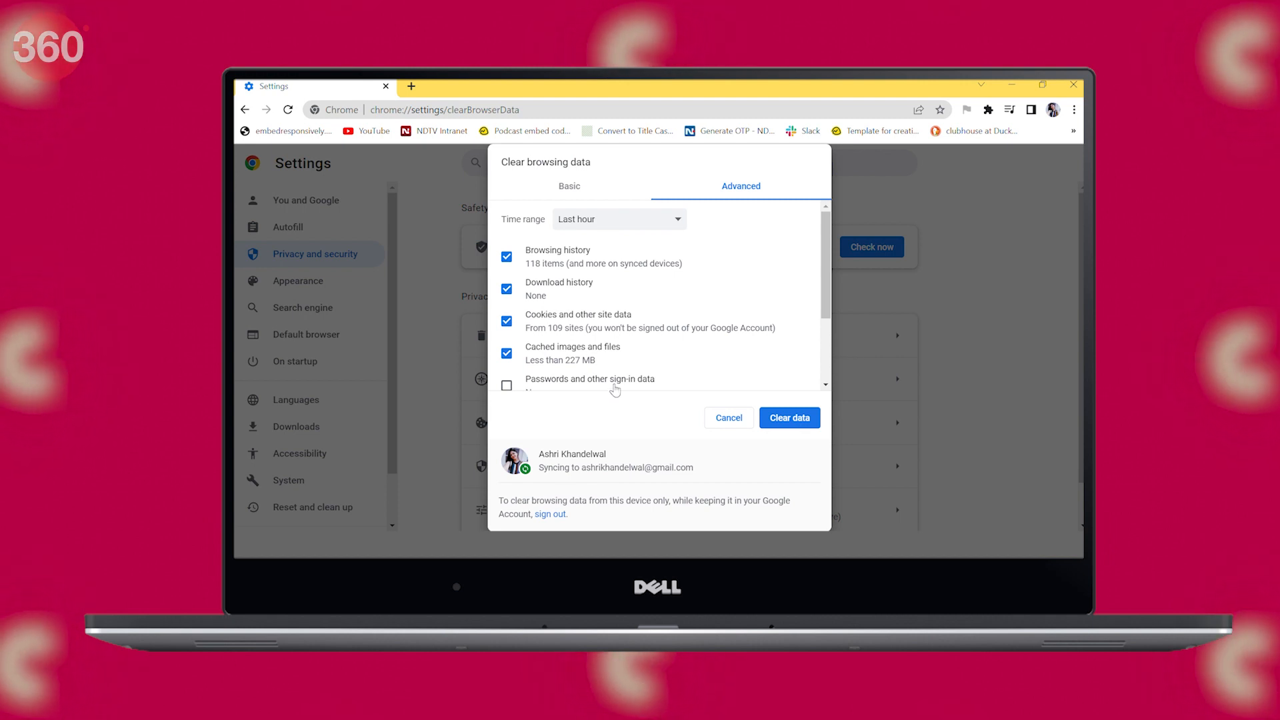
On the Basic tab, clear all-time history, cookies and site data, and cached files
scroll(down, 3)
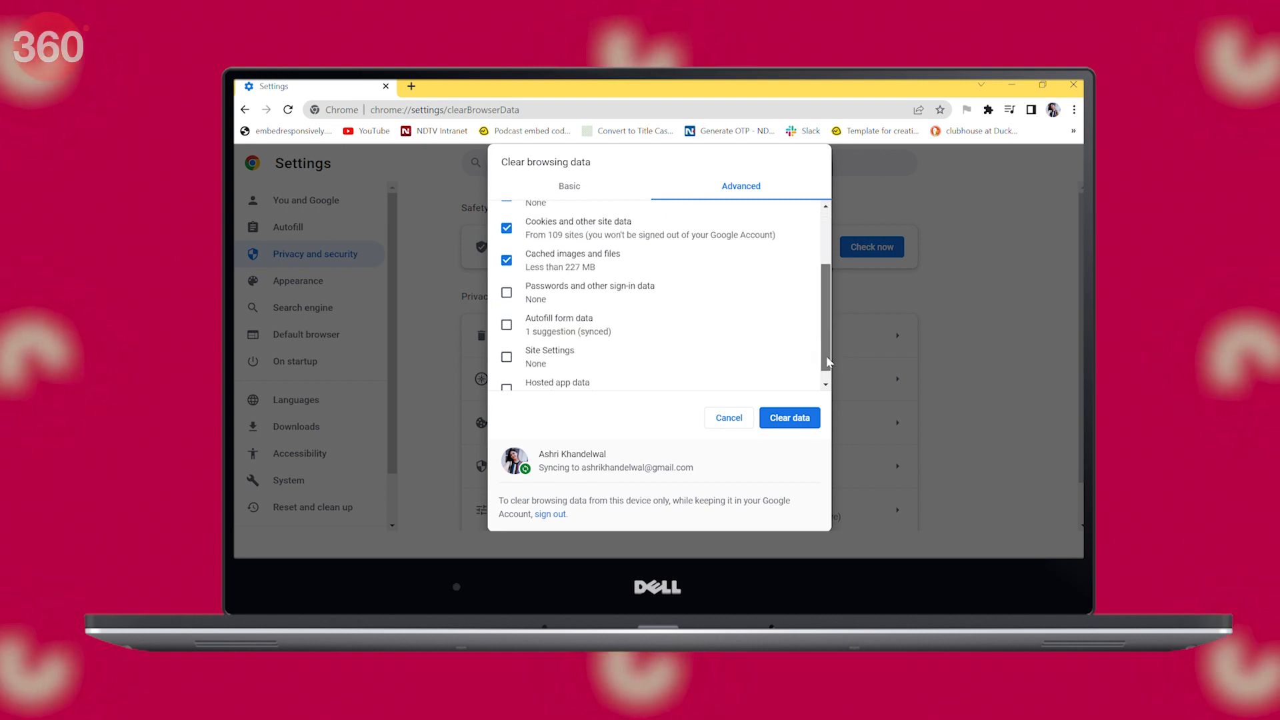
click(569, 186)
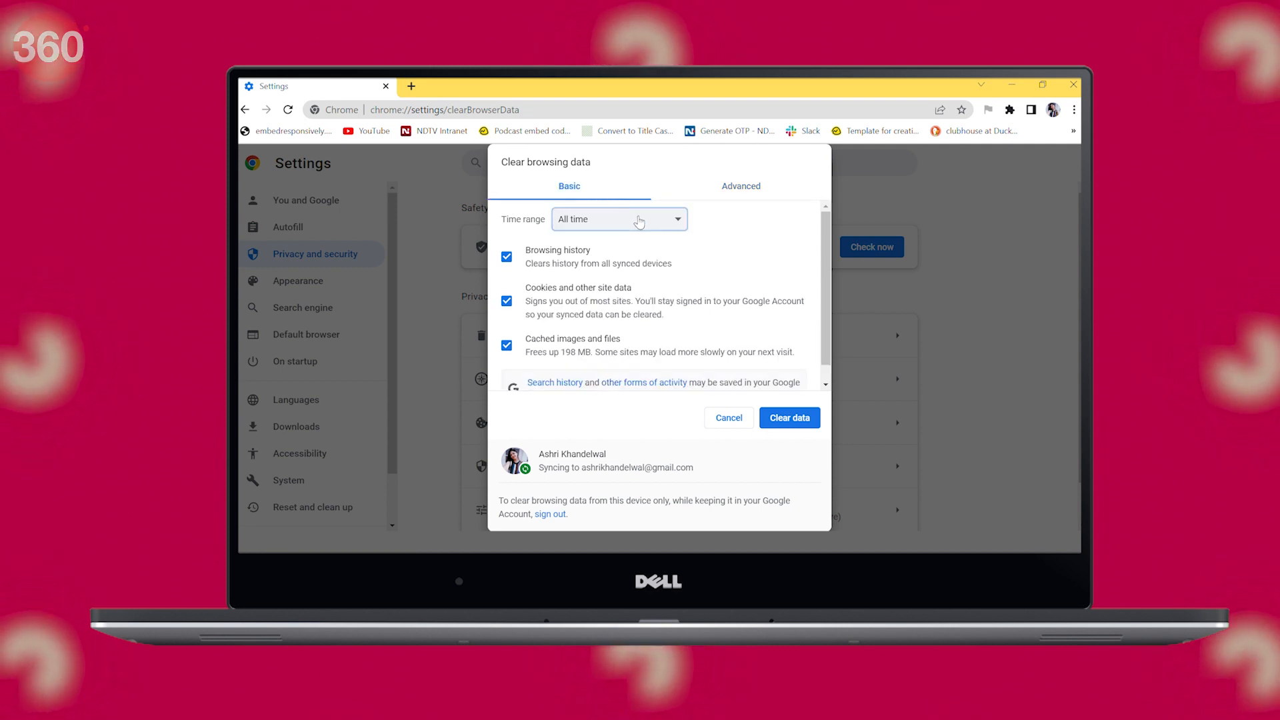
mouse_move(629, 249)
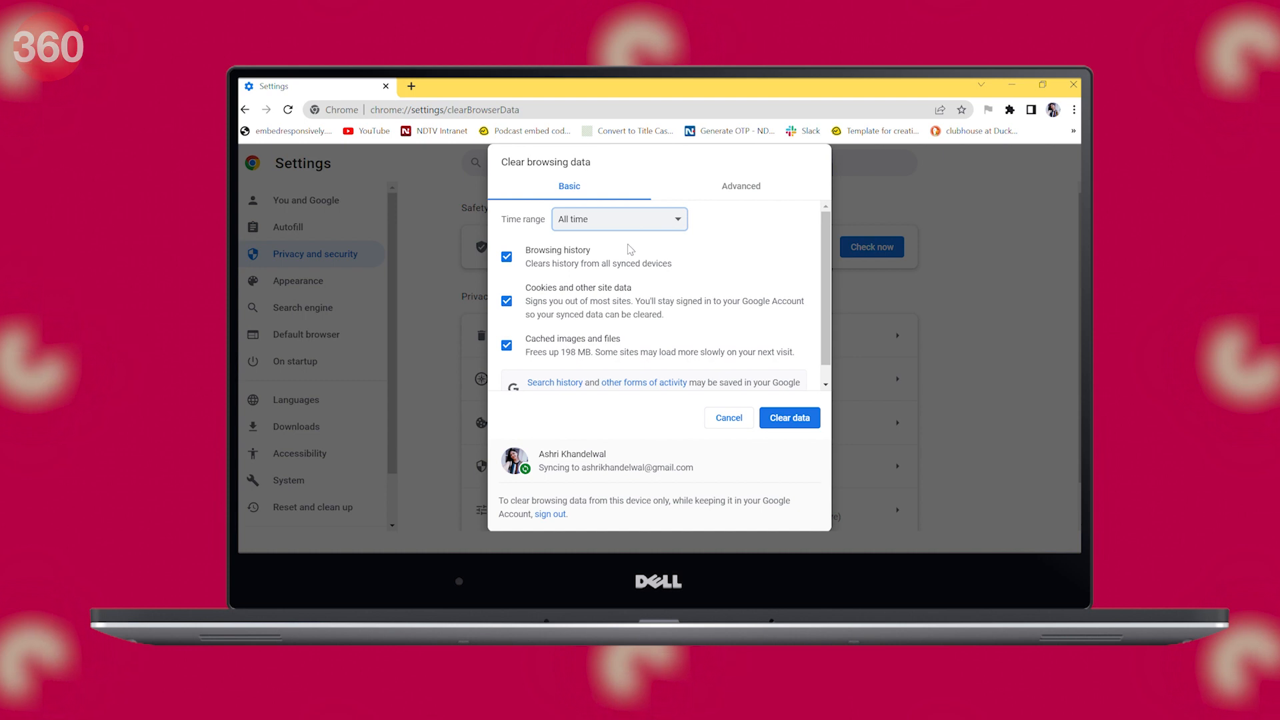
mouse_move(577, 339)
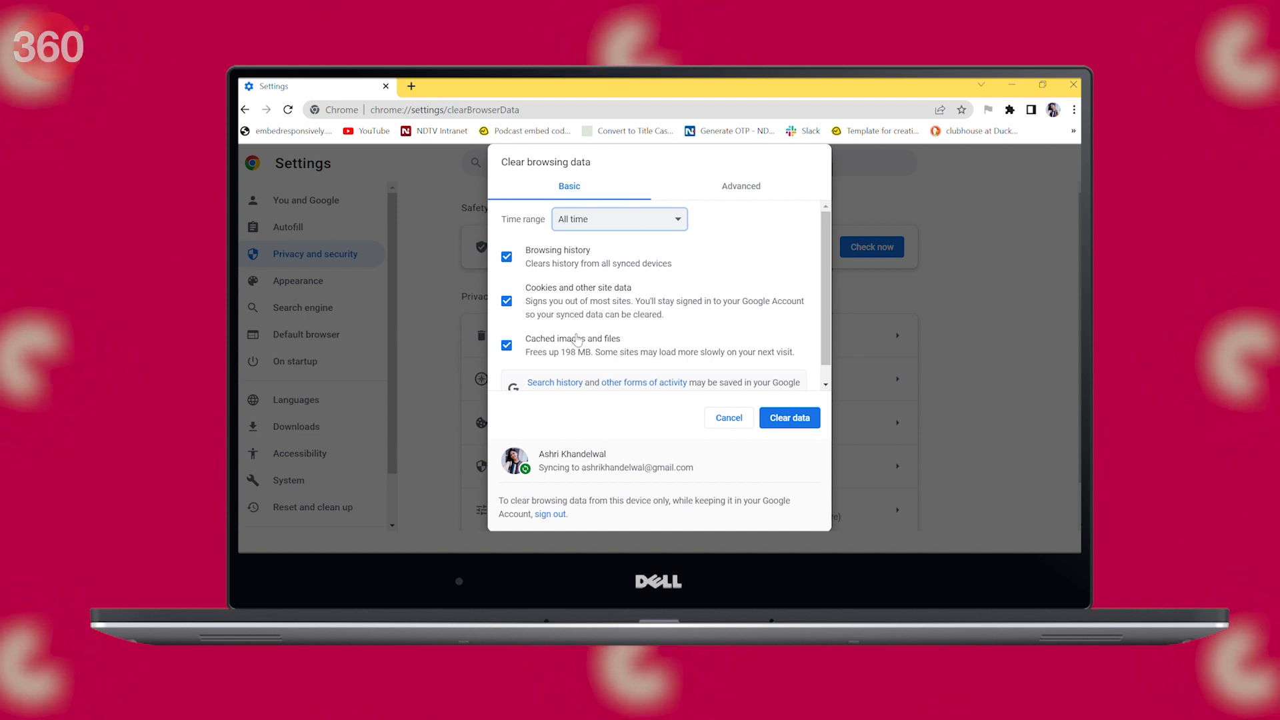
click(788, 418)
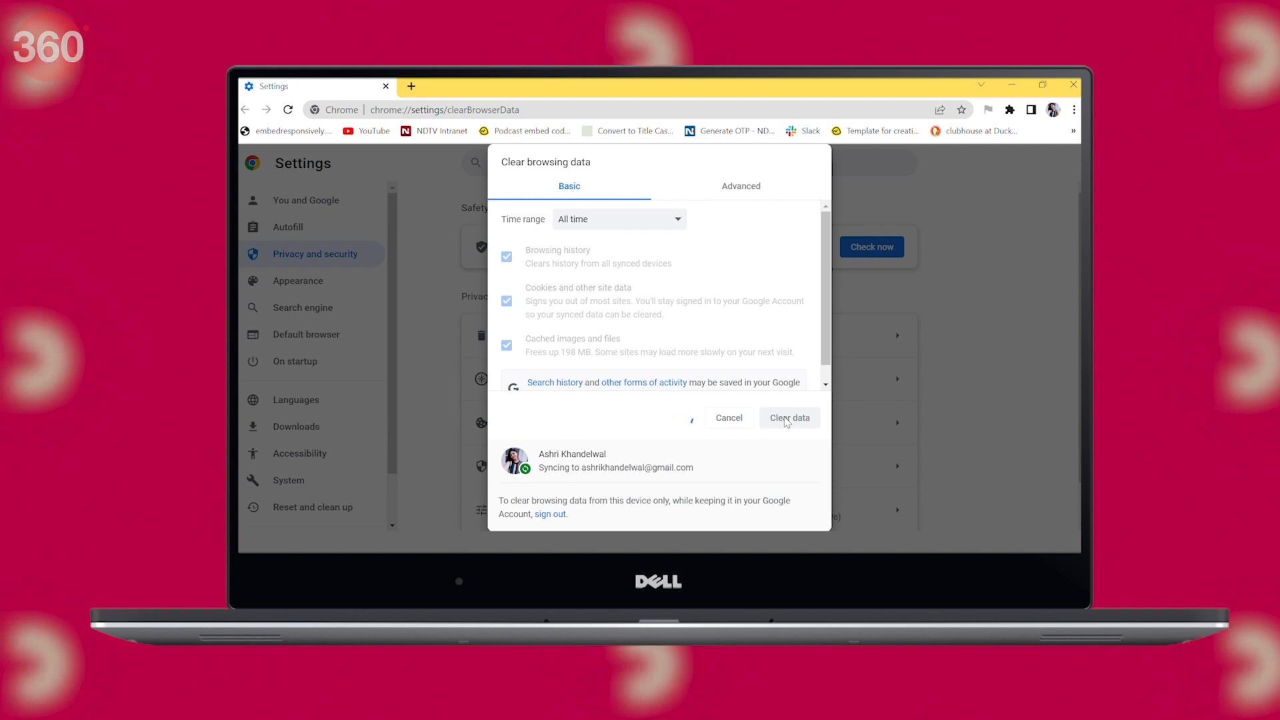
click(788, 417)
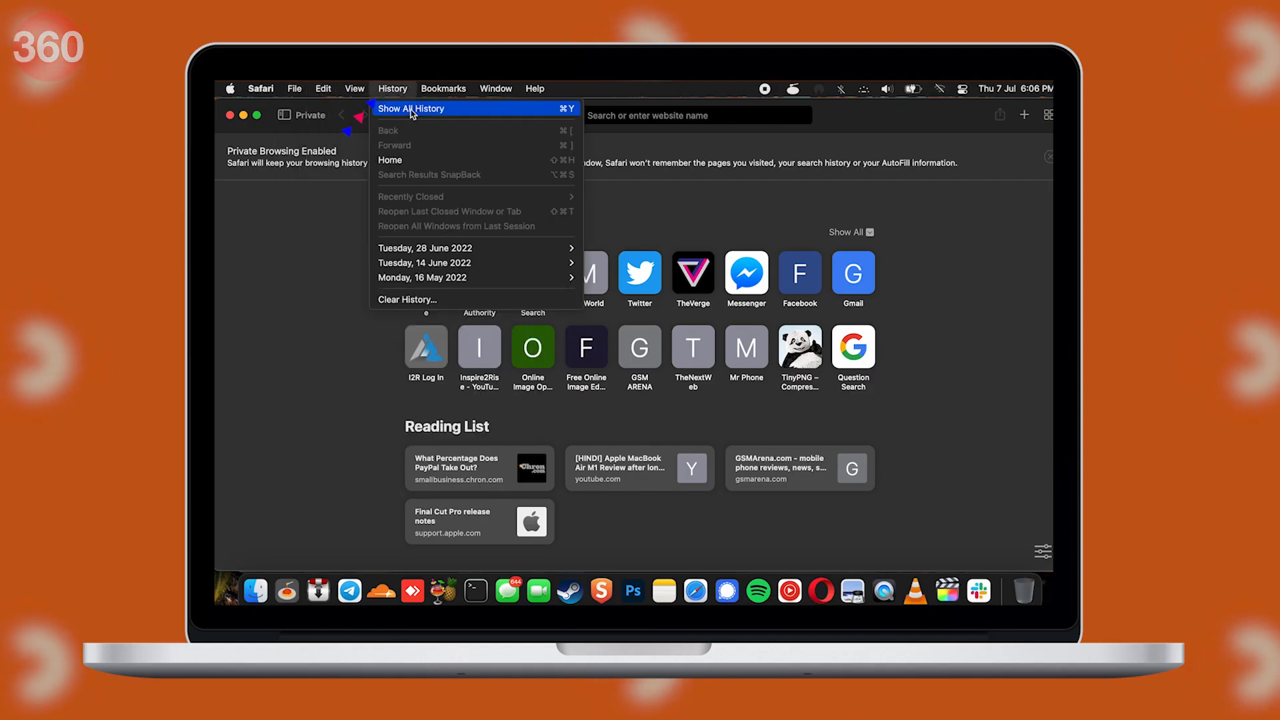
mouse_move(439, 300)
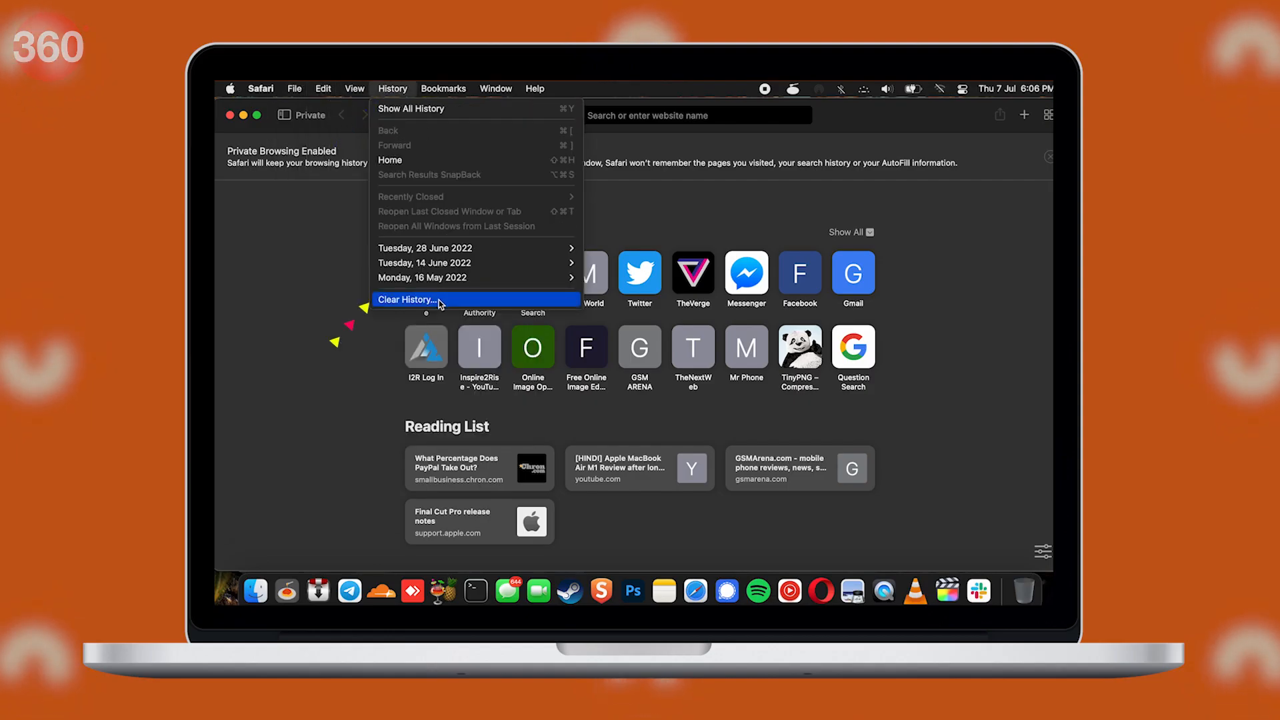
Reach Safari's Clear History prompt and show its time-range choices
click(408, 300)
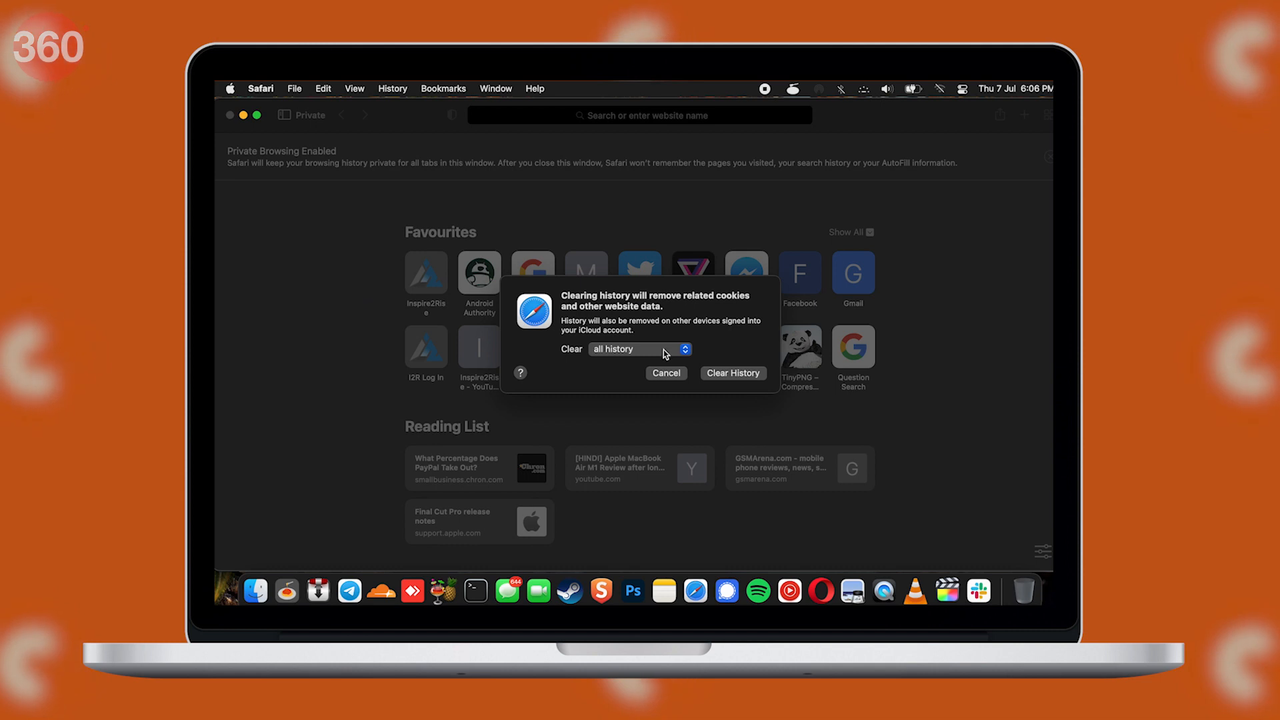
click(639, 348)
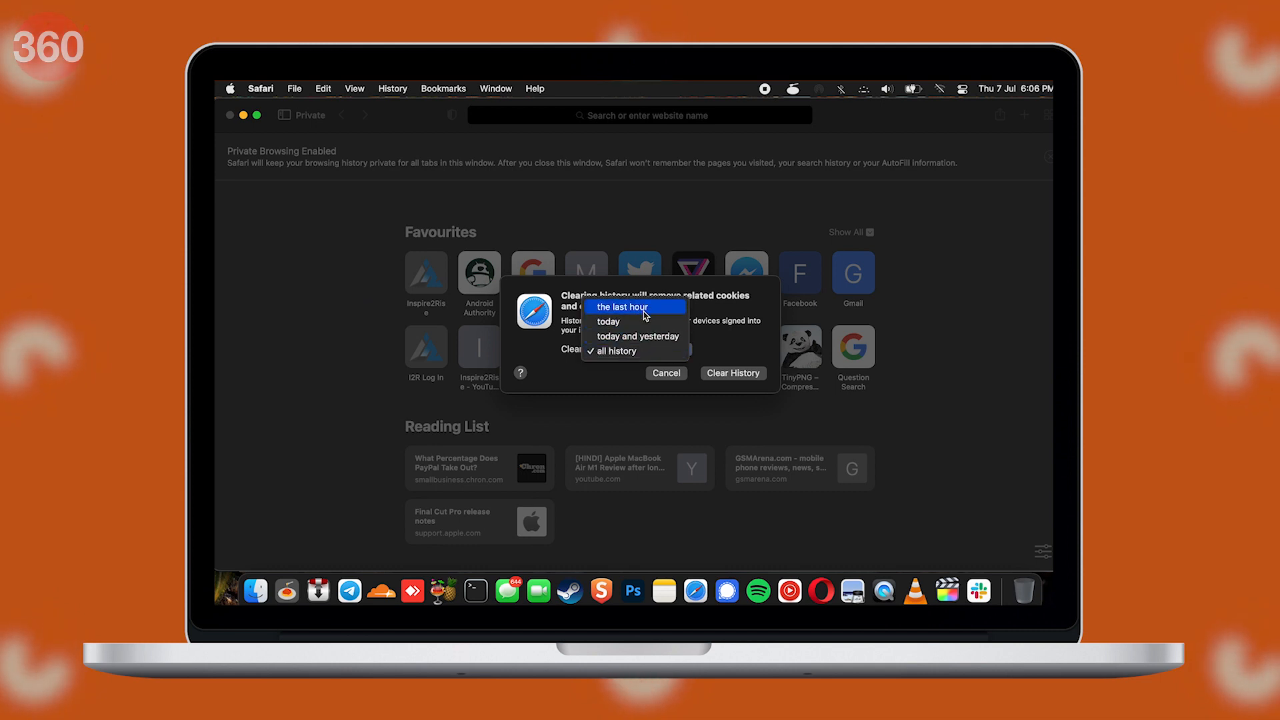
click(614, 351)
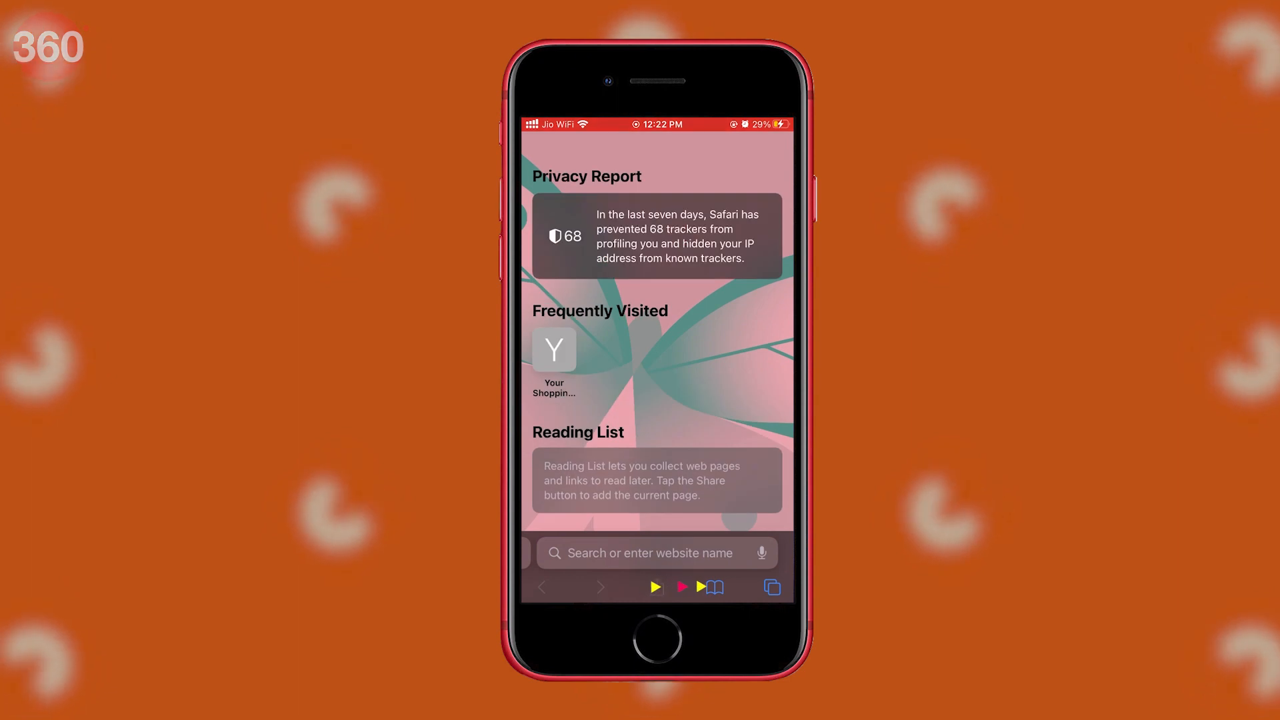
From the bookmarks sheet, show the History list and start clearing it
click(712, 587)
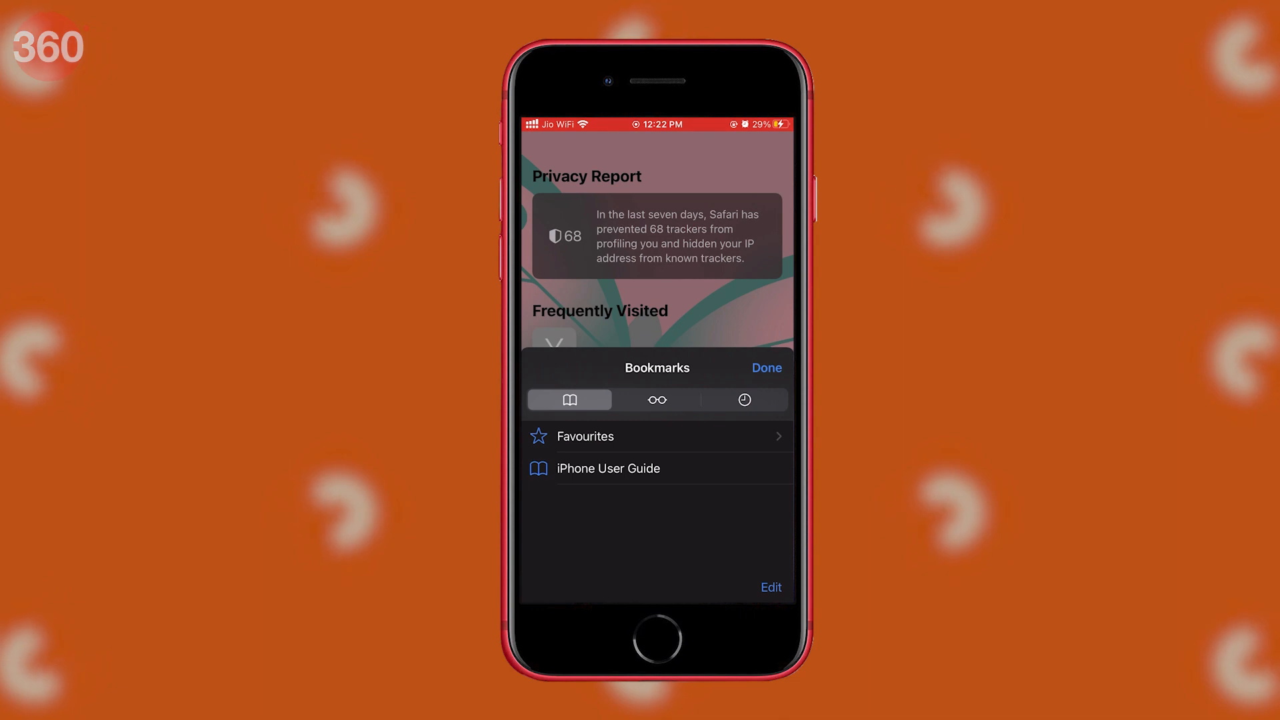
click(745, 399)
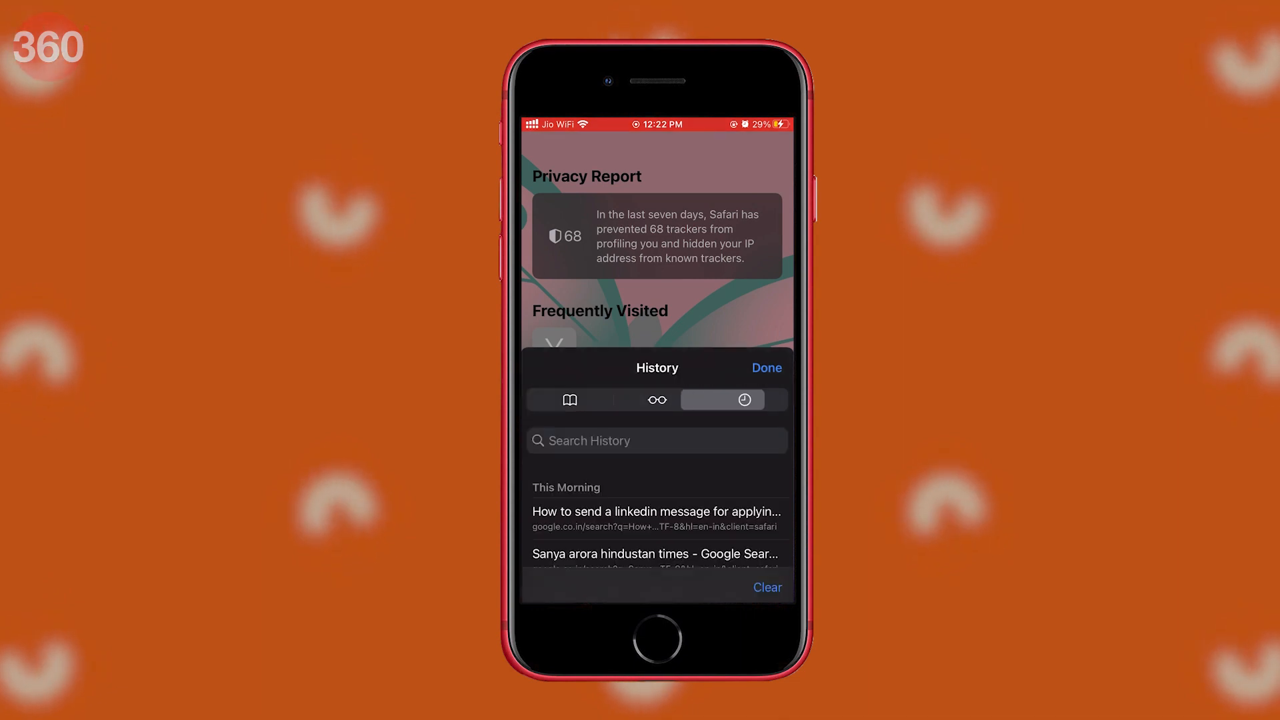
click(766, 587)
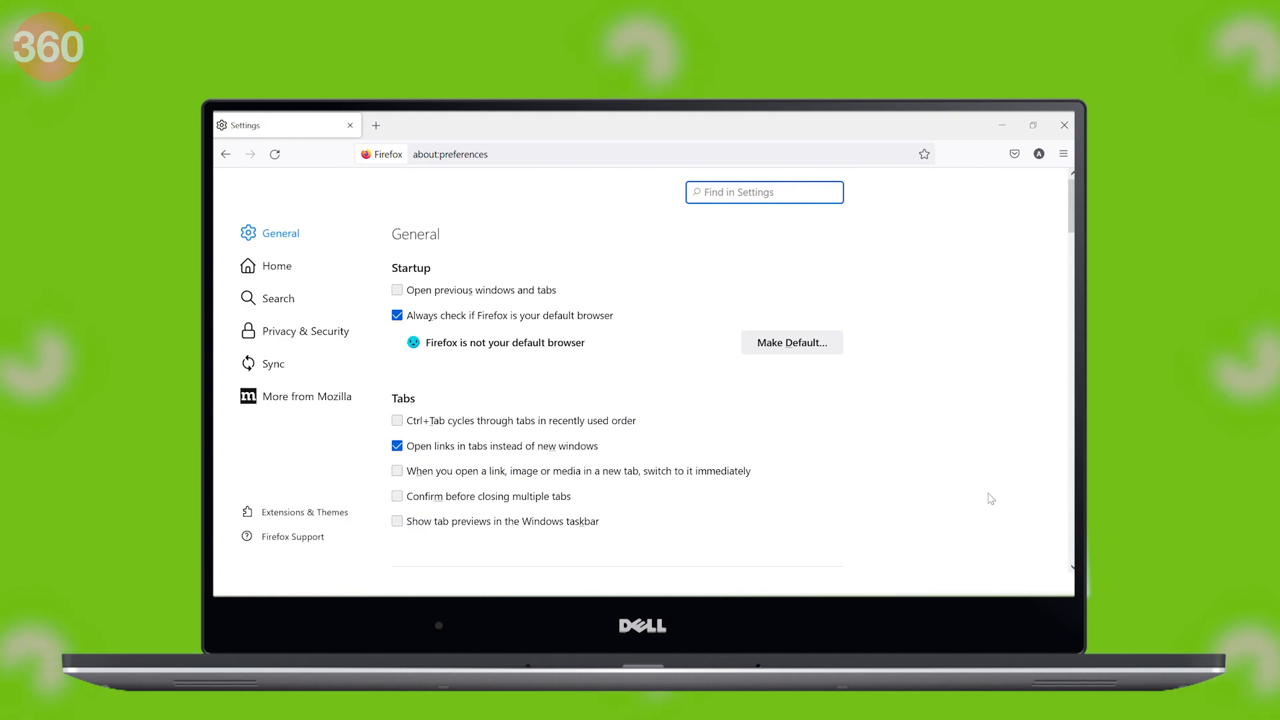
In Privacy & Security, delete cookies on close and bring up the Clear Data prompt
click(305, 331)
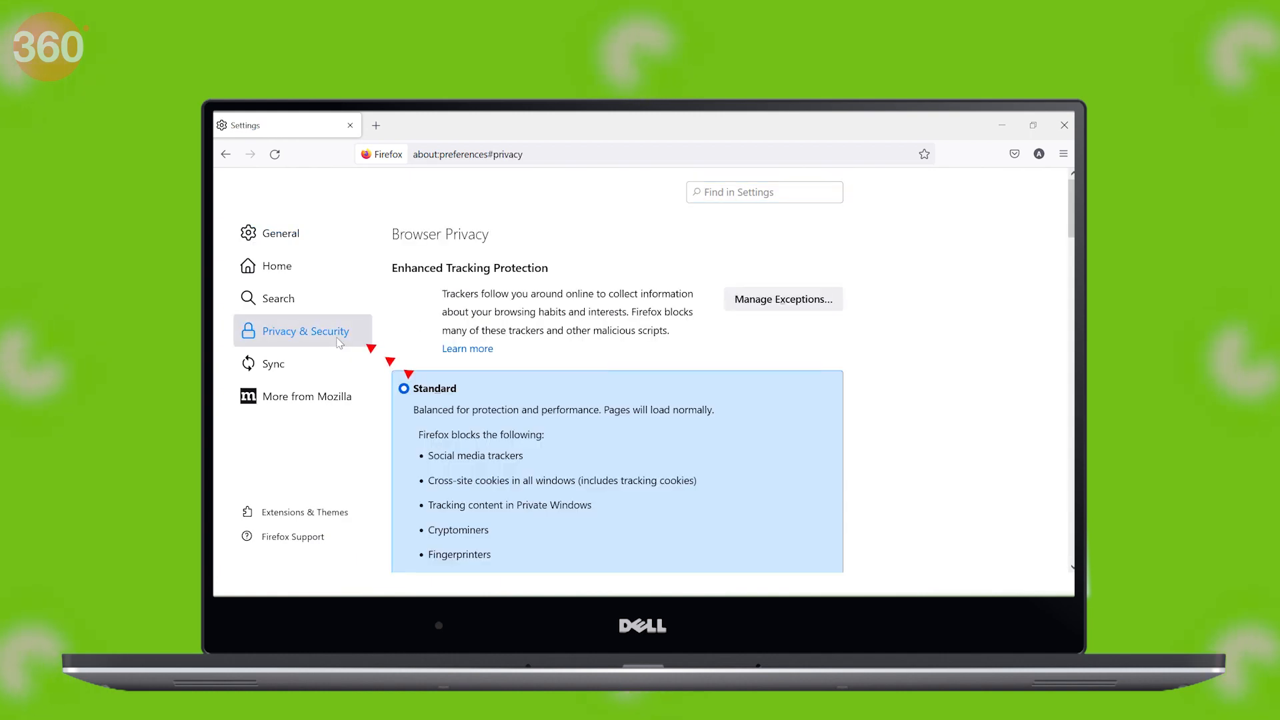
scroll(down, 3)
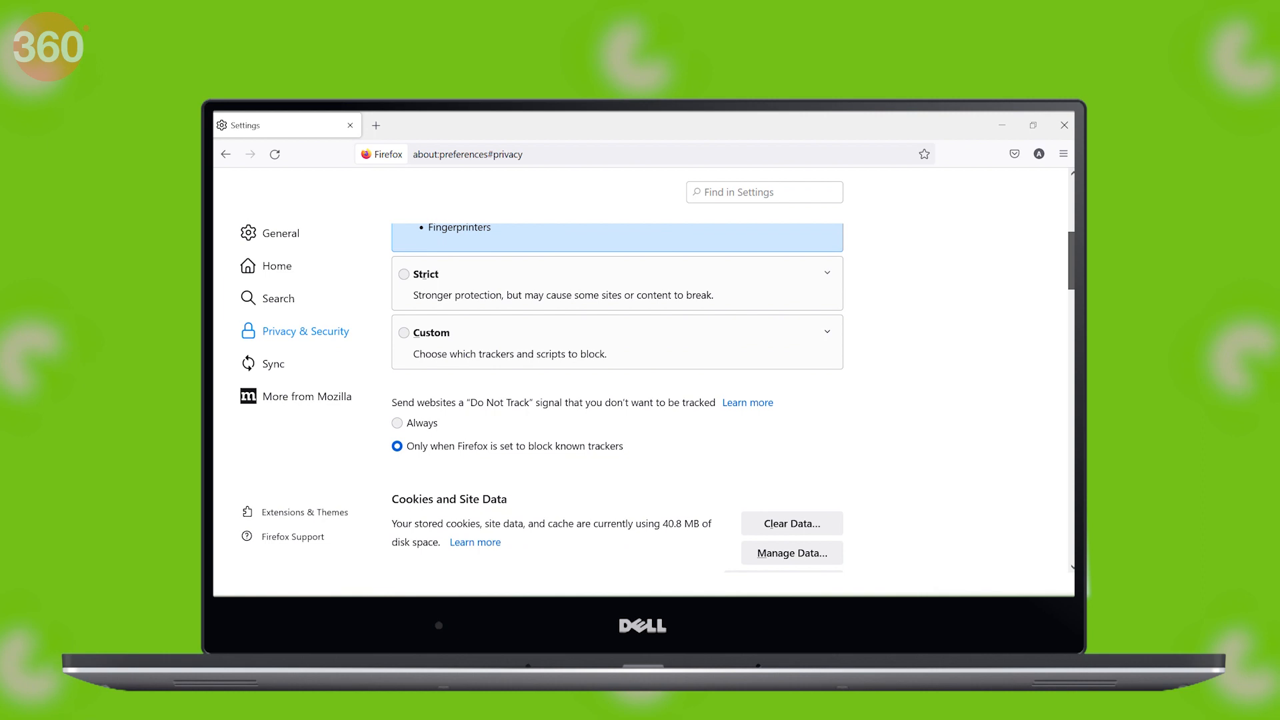
scroll(down, 3)
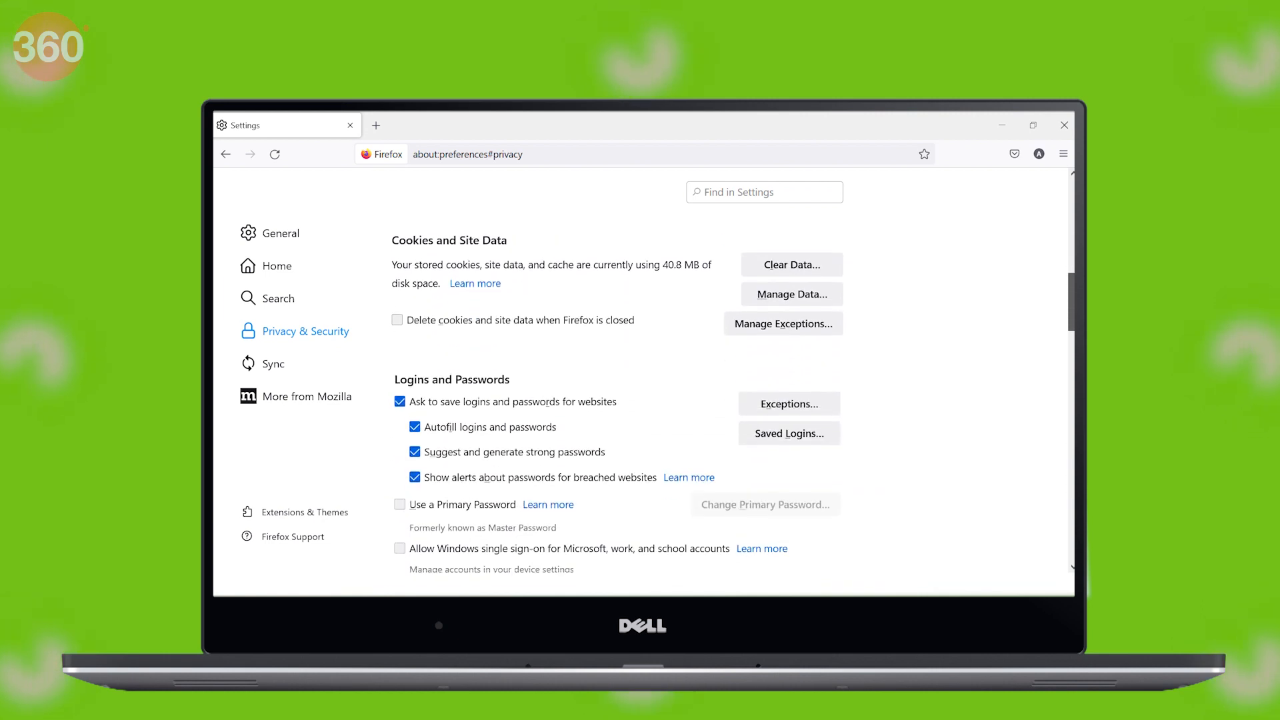
mouse_move(730, 260)
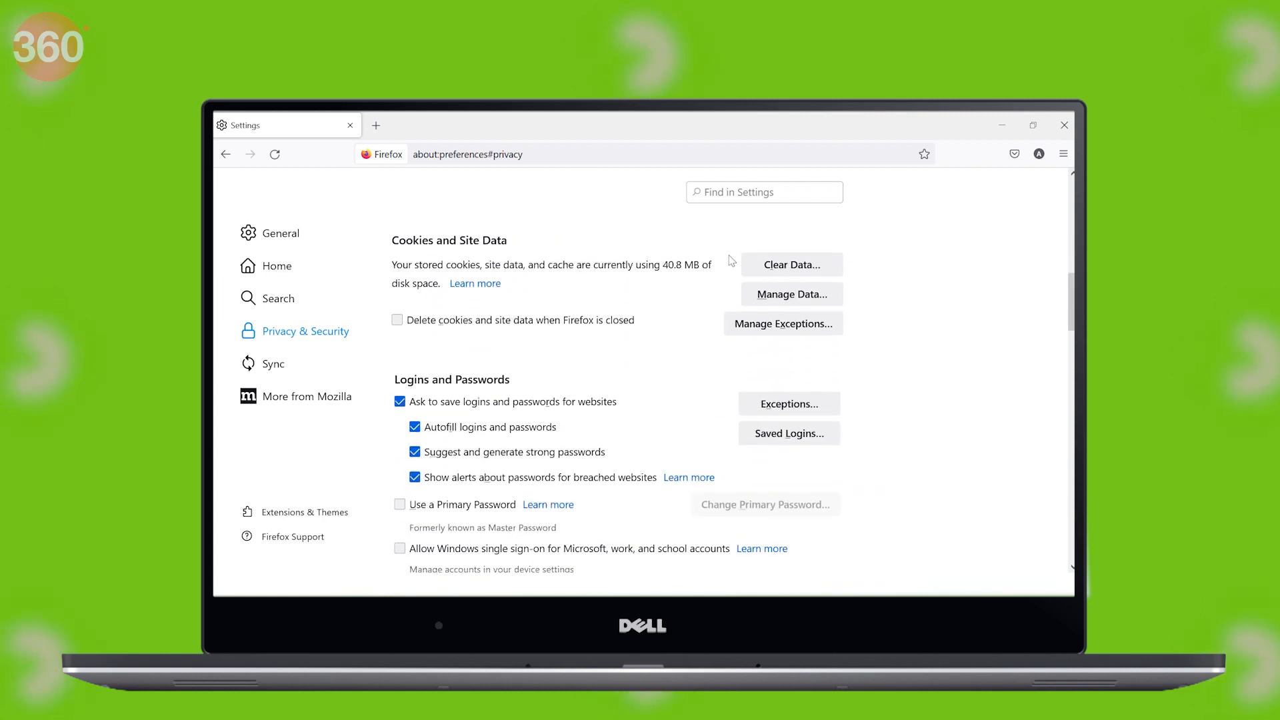
click(397, 319)
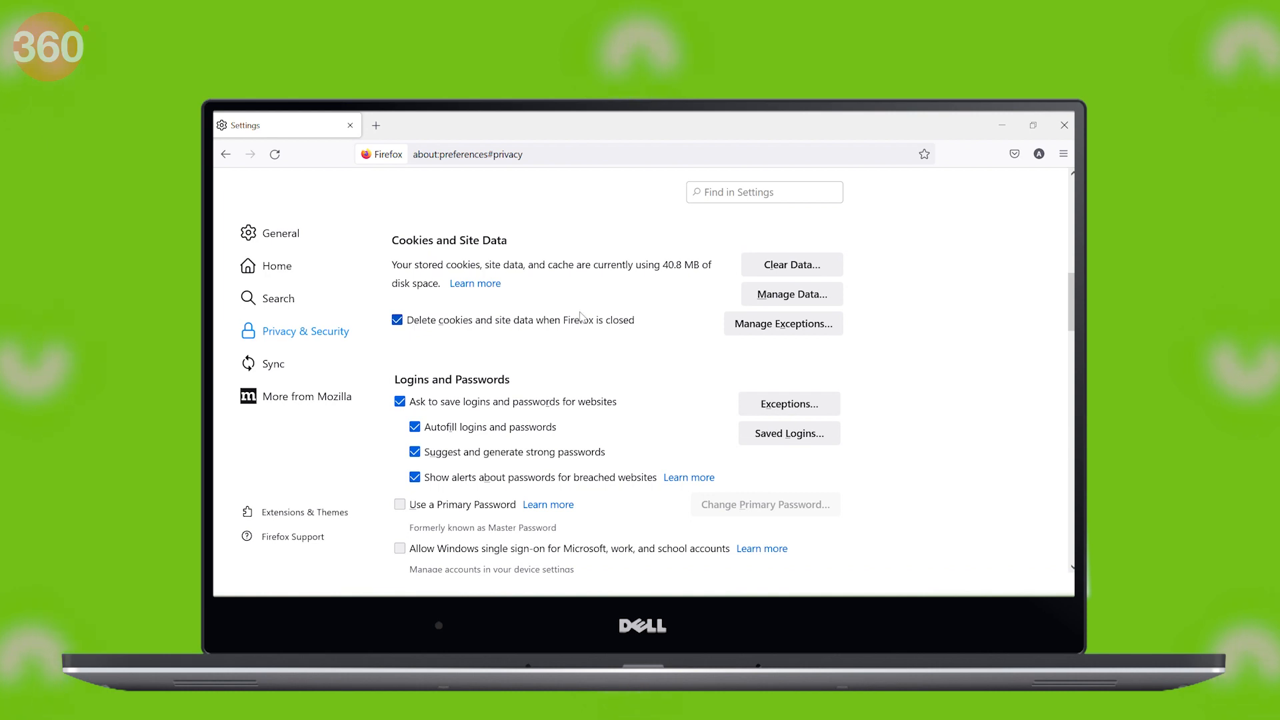
click(791, 264)
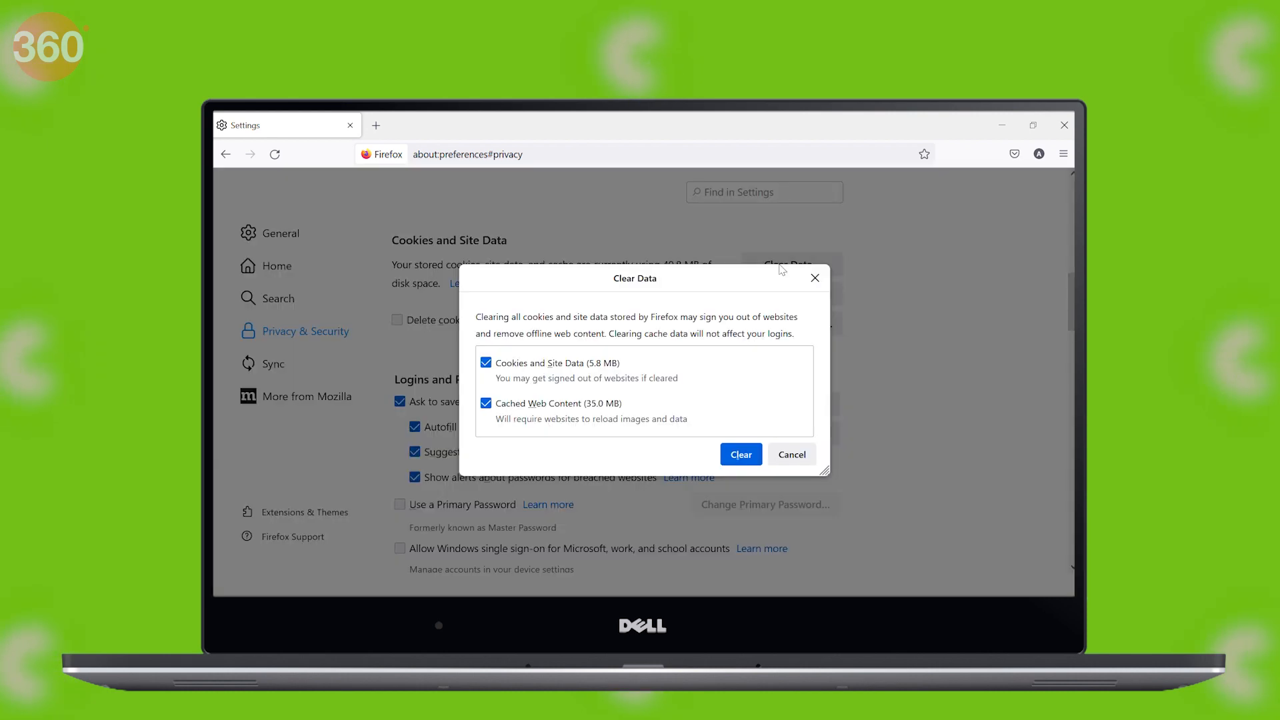
mouse_move(759, 432)
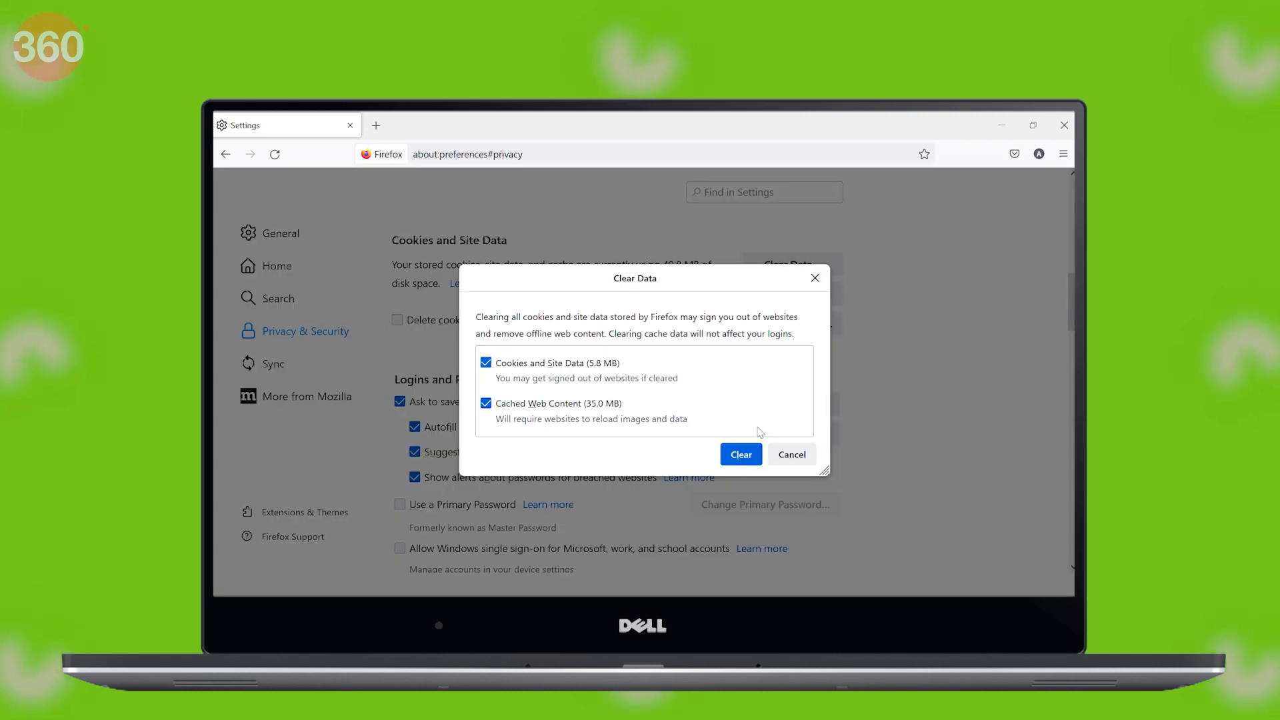